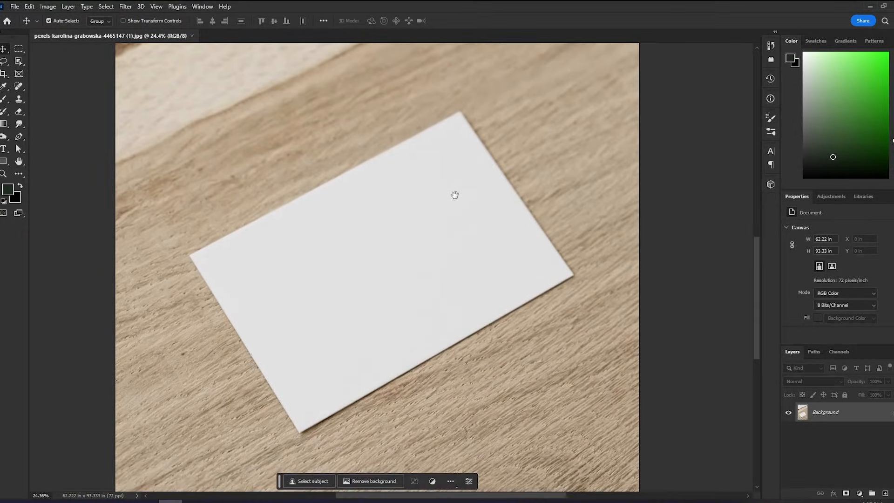
- Drag a rectangle over the blank business card and set its fill to none
left_click_drag(219, 162, 526, 338)
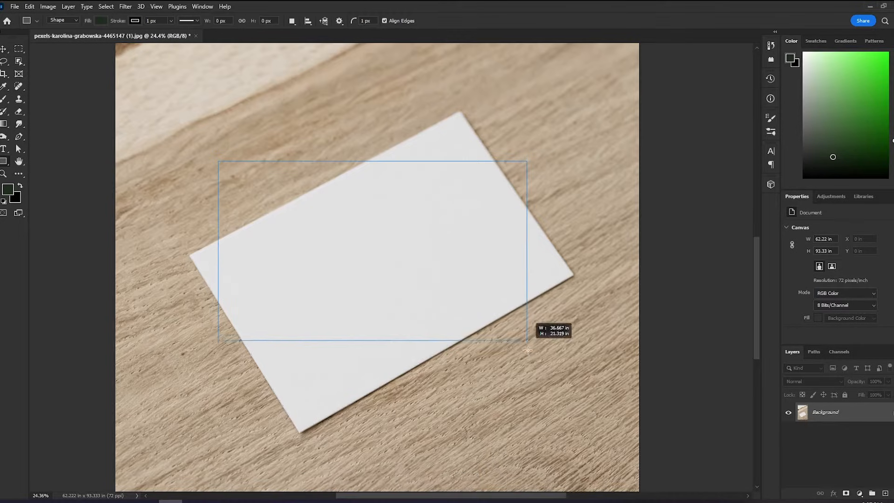
left_click_drag(219, 161, 514, 352)
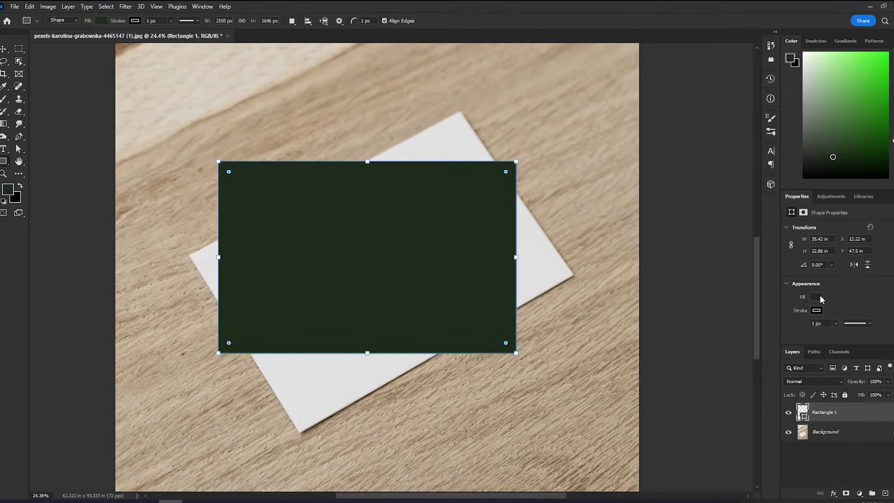
left_click(816, 297)
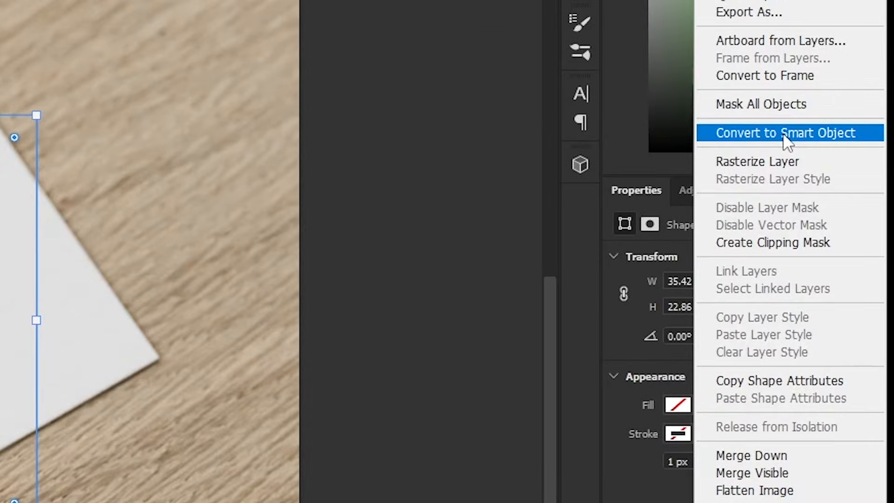
- Convert the Rectangle 1 layer into a smart object for the card design
left_click(785, 134)
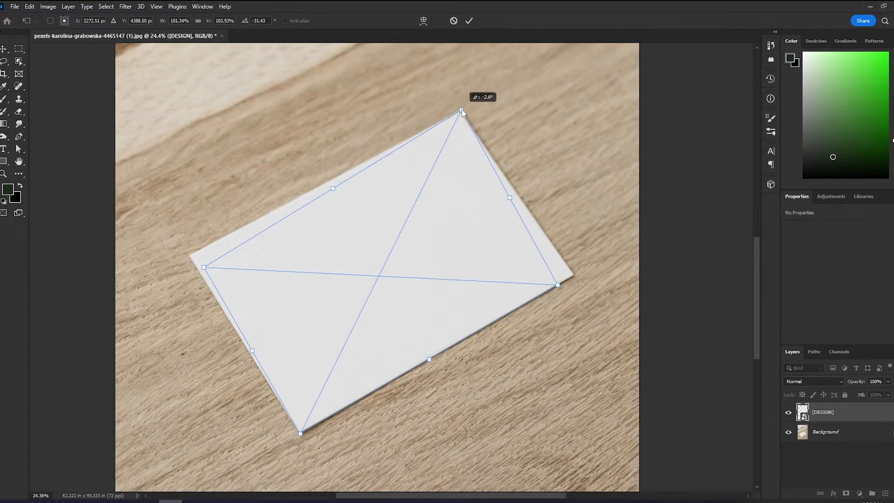
- Distort the placeholder, pinning its corner onto the card's top corner
left_click_drag(558, 285, 574, 278)
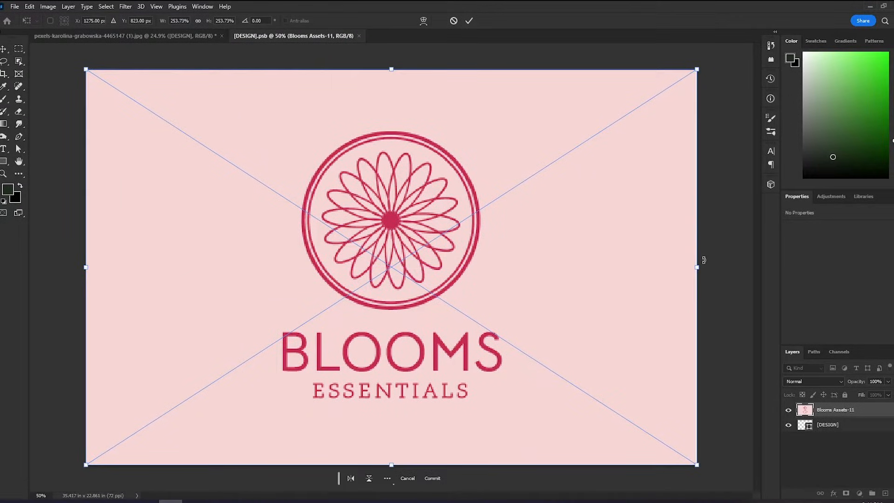
- Commit the placed Blooms Assets-11 logo artwork inside the smart object
left_click(14, 6)
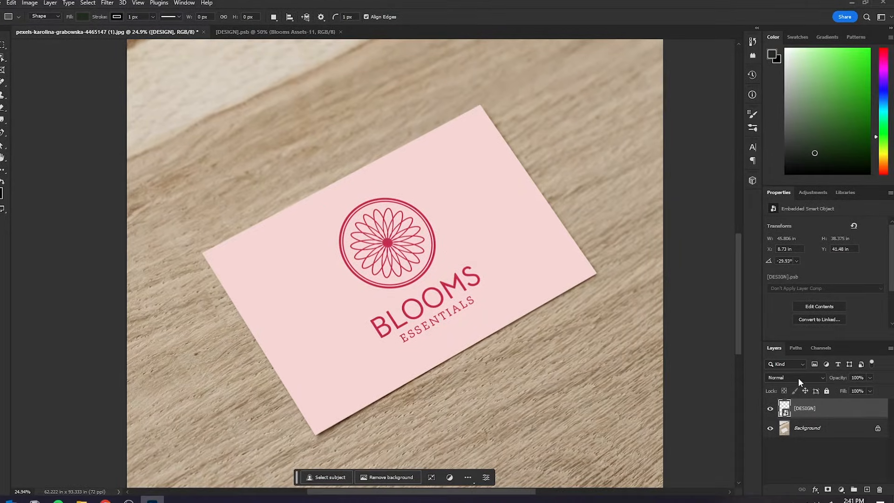
- Set the [DESIGN] layer's blend mode to Linear Burn
left_click(795, 377)
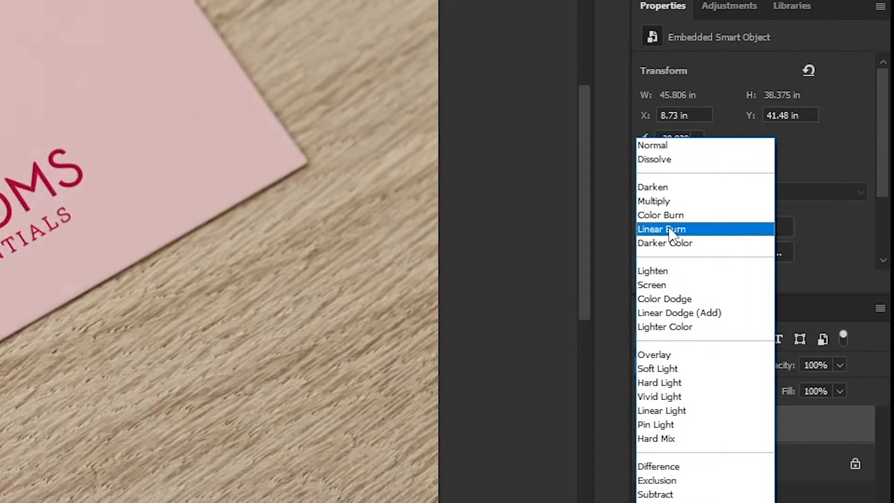
left_click(660, 229)
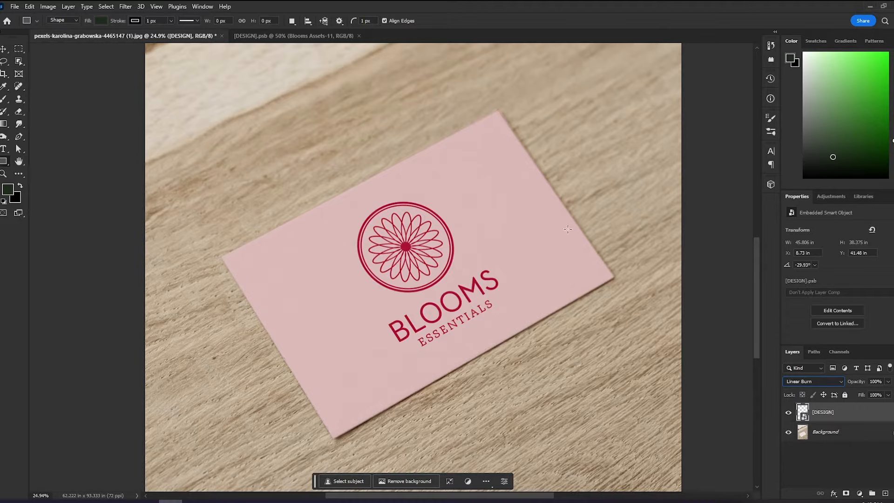
mouse_move(610, 288)
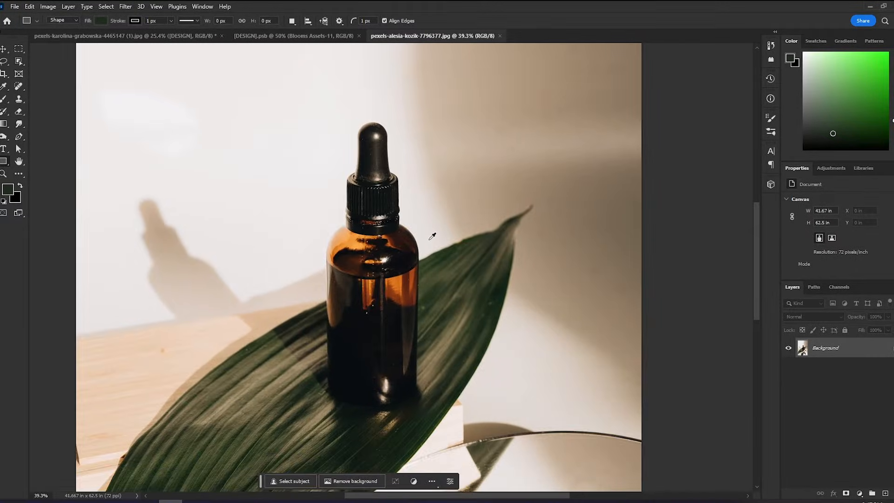
- Reposition the bottle photo and draw a rectangle over the bottle's body
left_click_drag(432, 236, 466, 246)
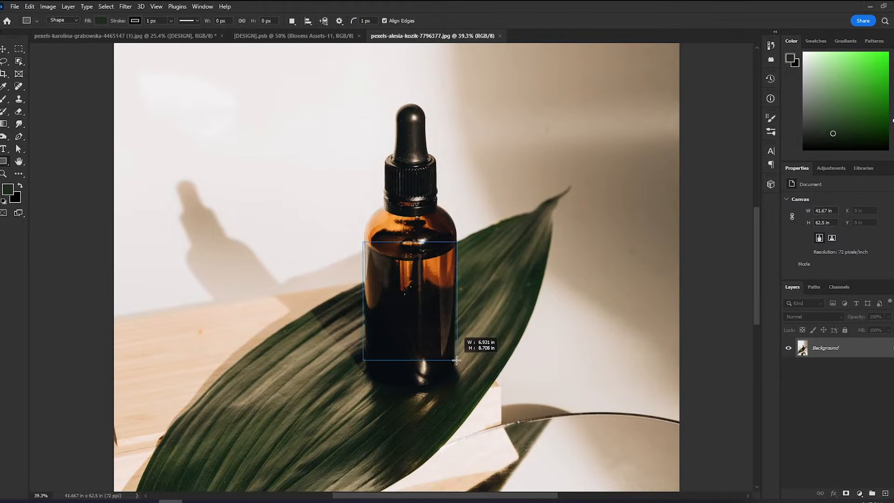
left_click_drag(362, 242, 456, 359)
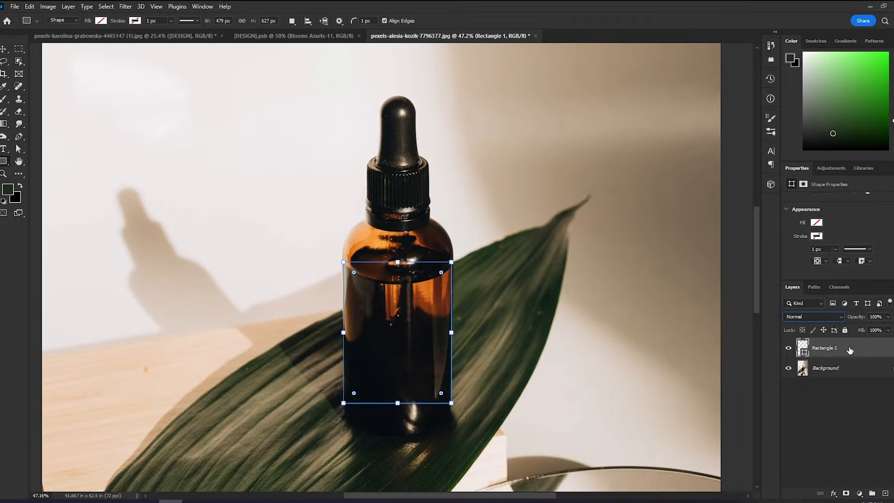
- Convert the bottle's Rectangle 1 layer into a smart object
right_click(849, 349)
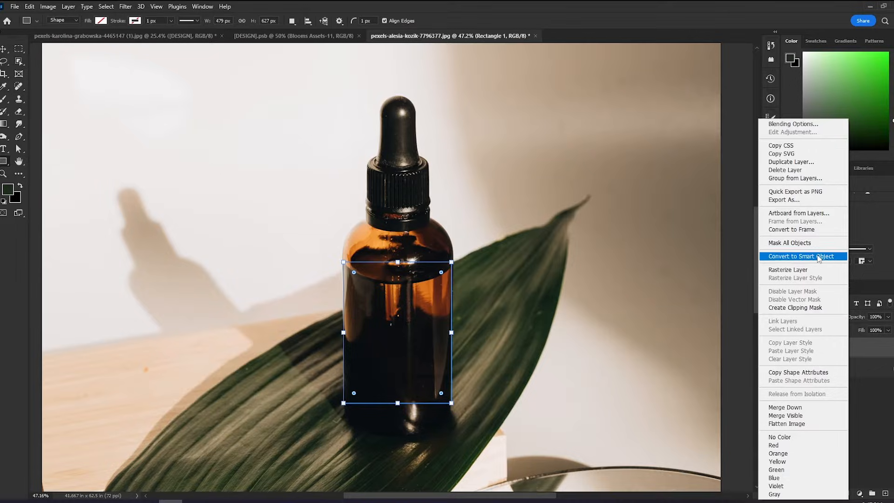
left_click(803, 256)
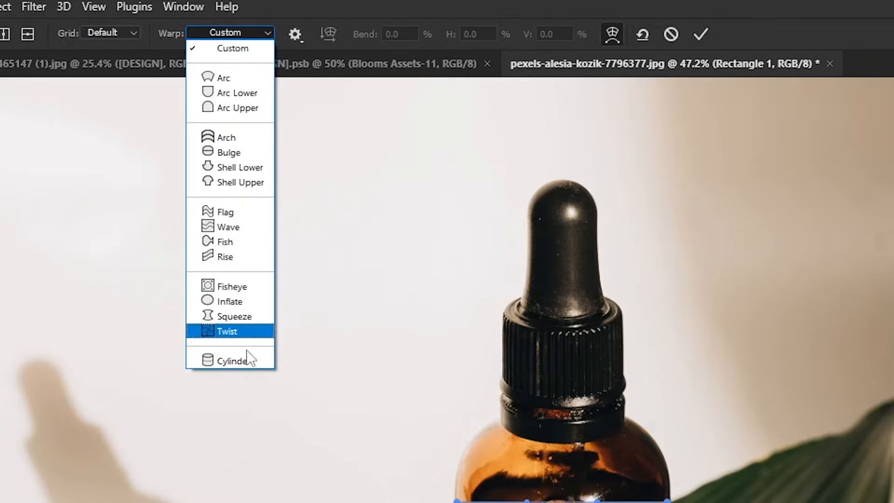
mouse_move(251, 212)
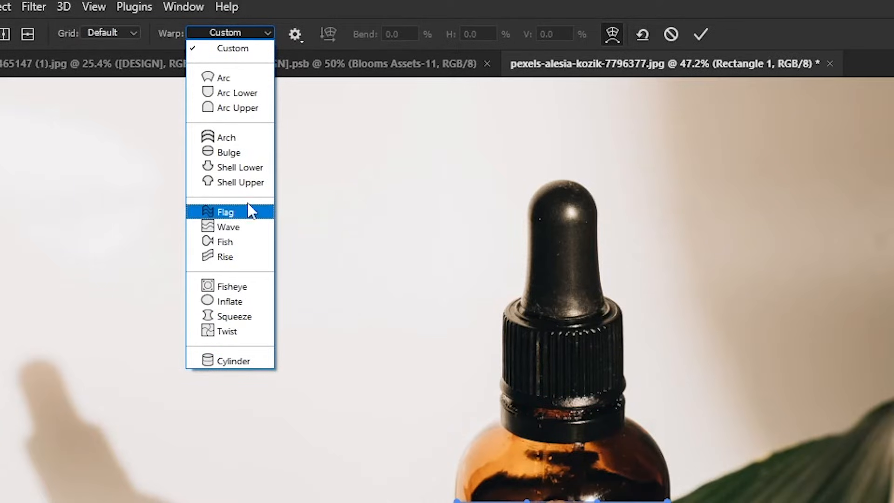
- Apply an Arch warp with about -49.5% bend and change the warp grid density
left_click(220, 137)
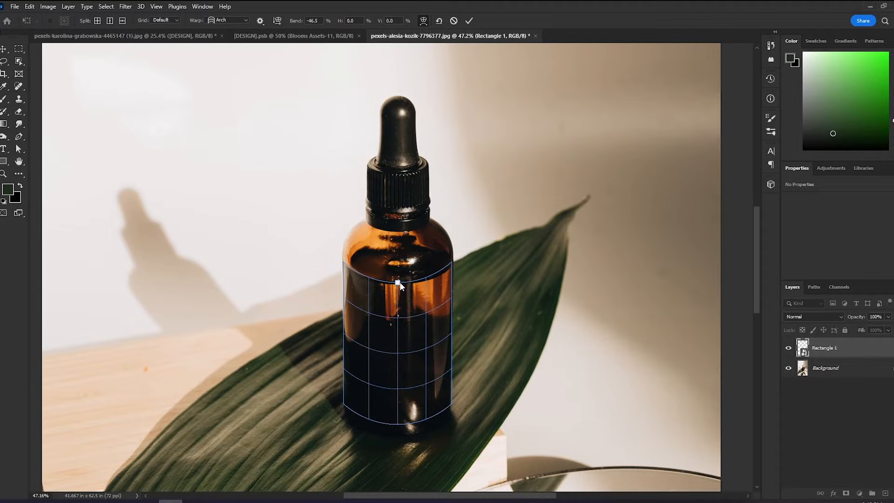
right_click(403, 288)
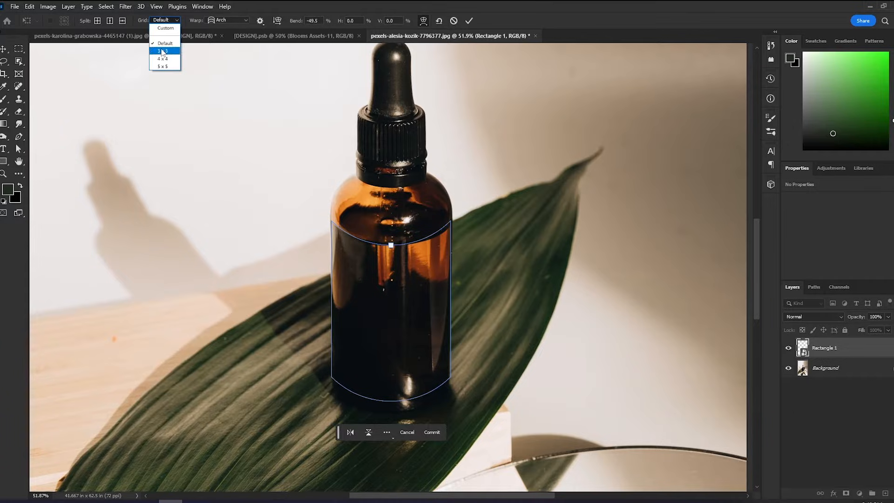
left_click(162, 51)
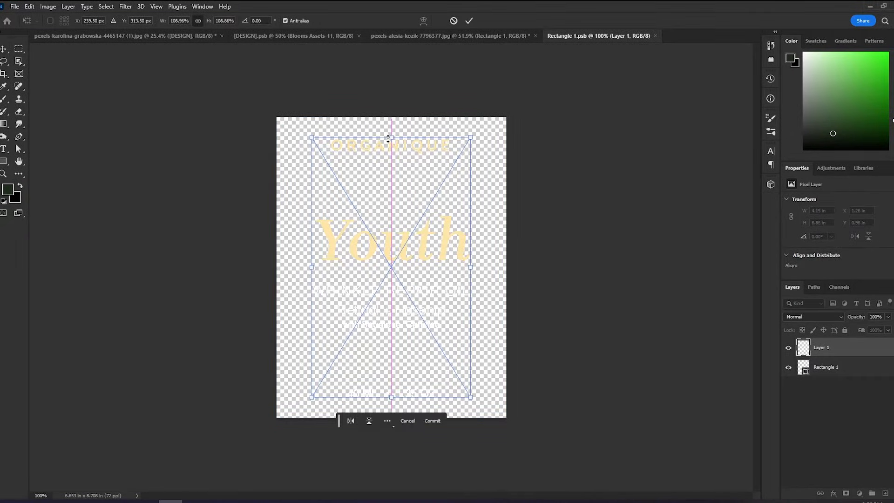
- Commit the placed Organique Youth label artwork inside the bottle smart object
left_click(452, 35)
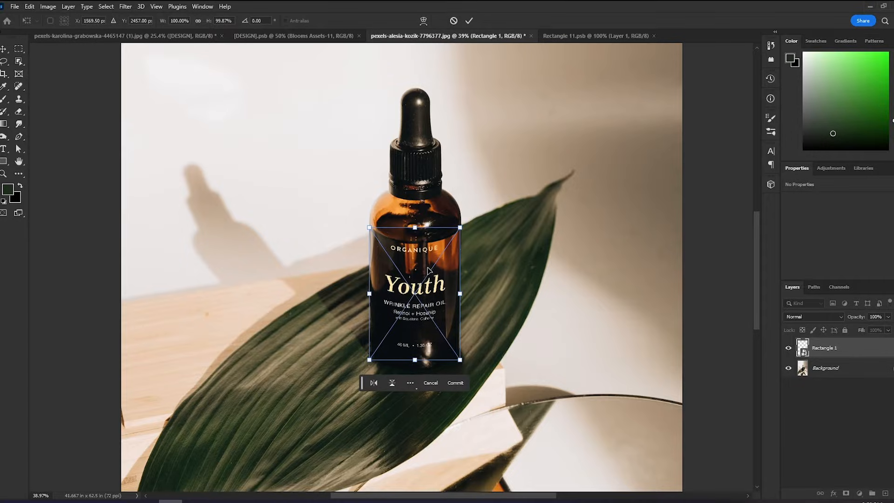